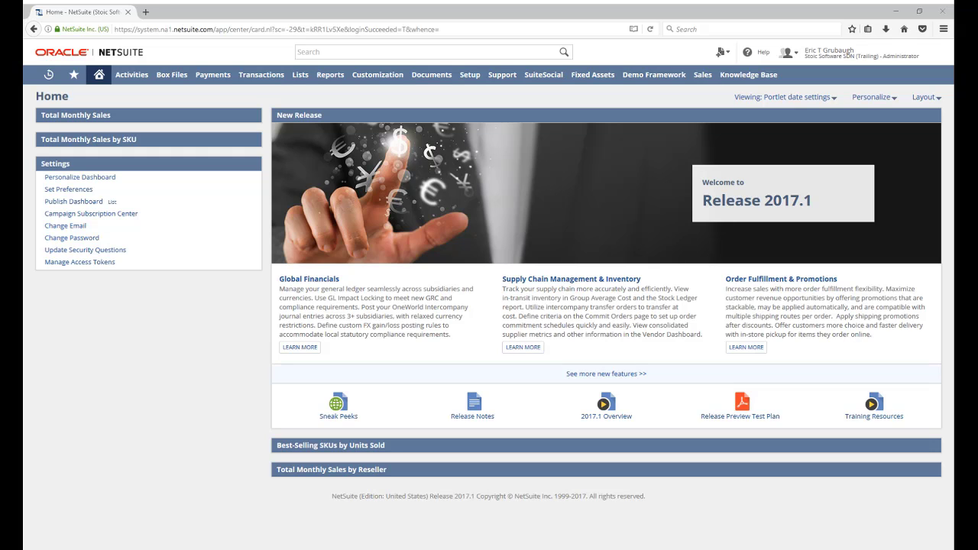
- Scroll the Home dashboard and open the Firefox Web Console beneath it
{"action": "scroll", "scroll_direction": "down", "scroll_amount": 3}
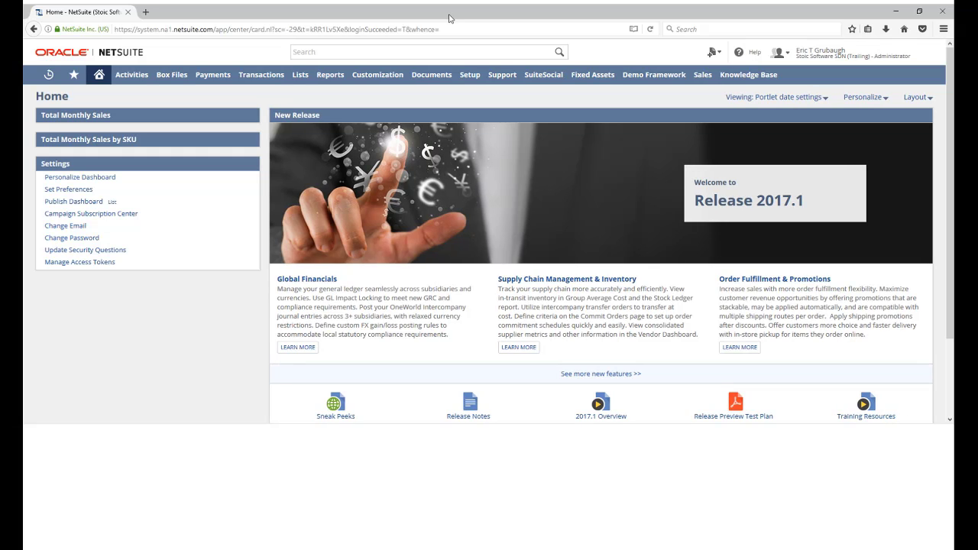
{"action": "key", "text": "F12"}
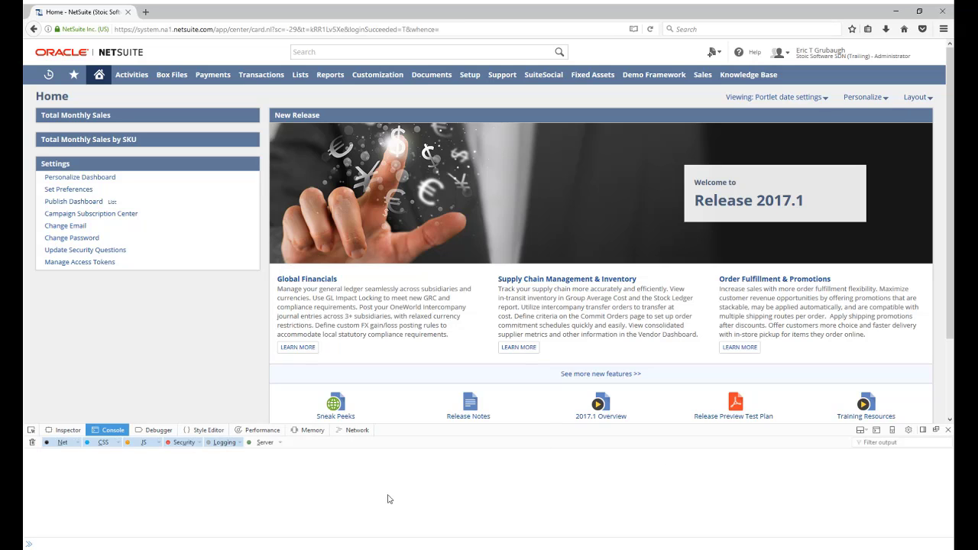
{"action": "mouse_move", "coordinate": [196, 493]}
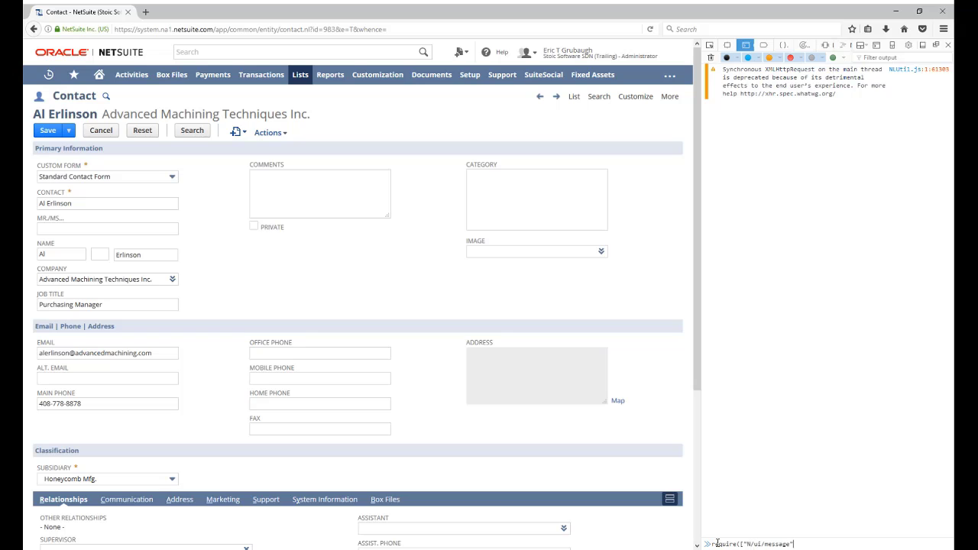
- Run require for N/ui/message and N/currentRecord, storing them as msg and cr
{"action": "type", "text": ", \"N/currentRecord\"]);"}
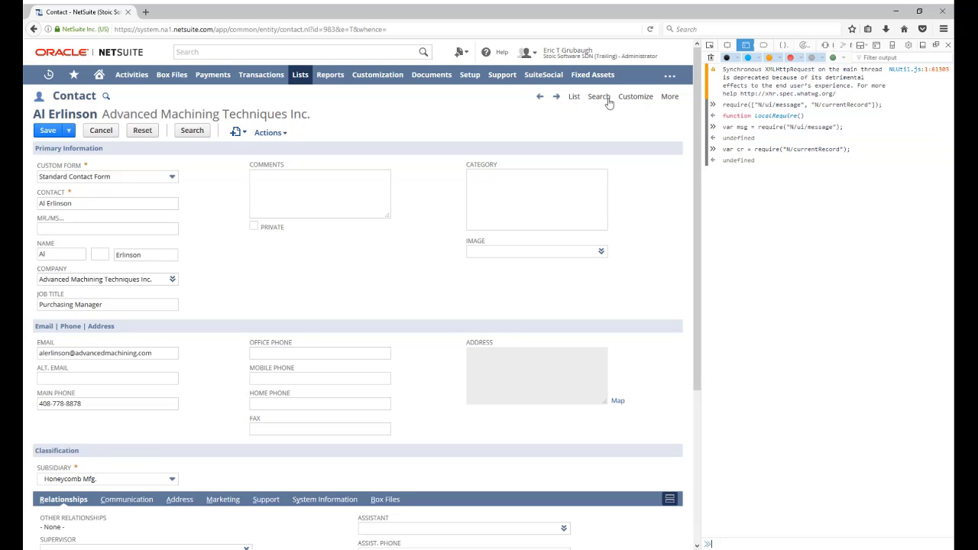
{"action": "mouse_move", "coordinate": [489, 130]}
{"action": "type", "text": "rec.getValue({\"fieldId\": \"firstname\"})"}
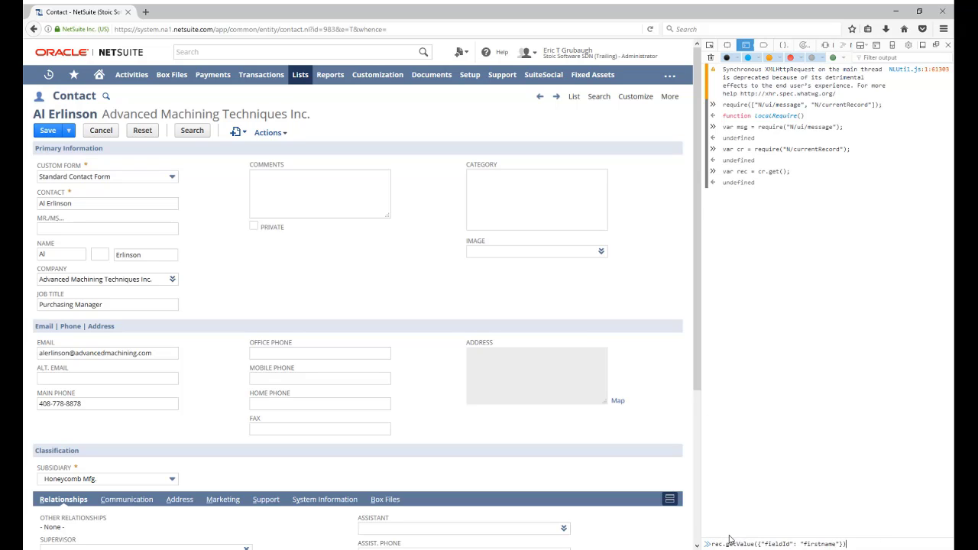
- Get the current record as rec and read its firstname field, returning "Al"
{"action": "key", "text": "Return"}
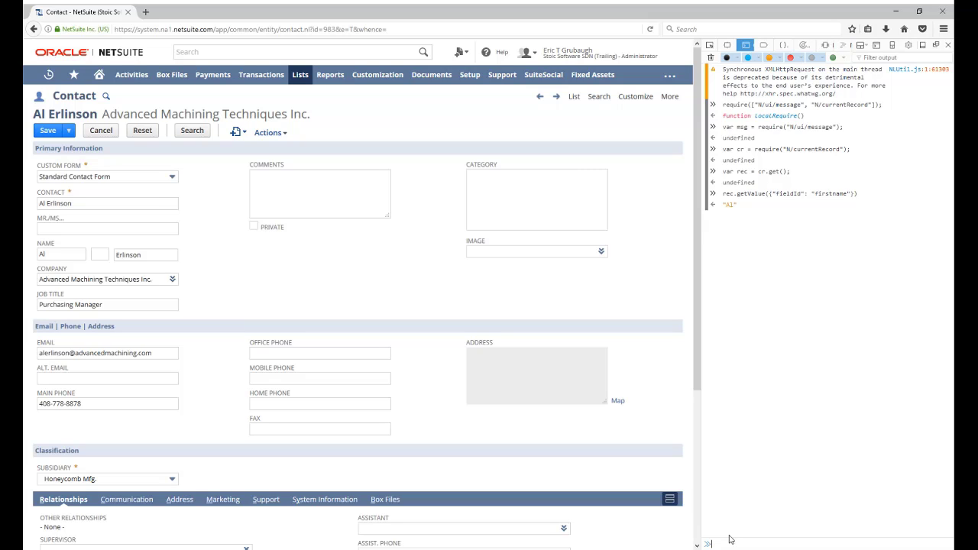
{"action": "mouse_move", "coordinate": [713, 537]}
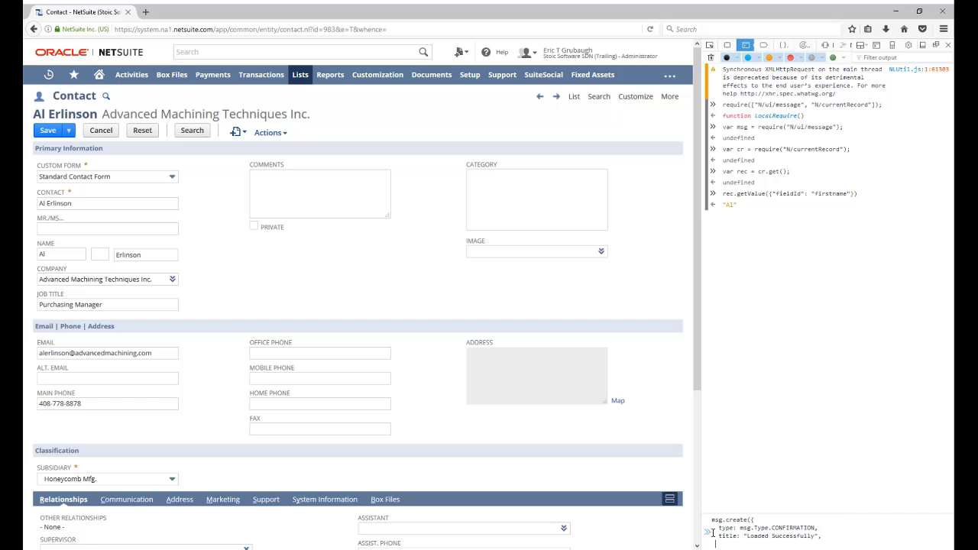
- Show a CONFIRMATION message titled "Loaded Successfully" with text "from the console!"
{"action": "key", "text": "Return"}
{"action": "type", "text": "require([\"N/sftp\"]"}
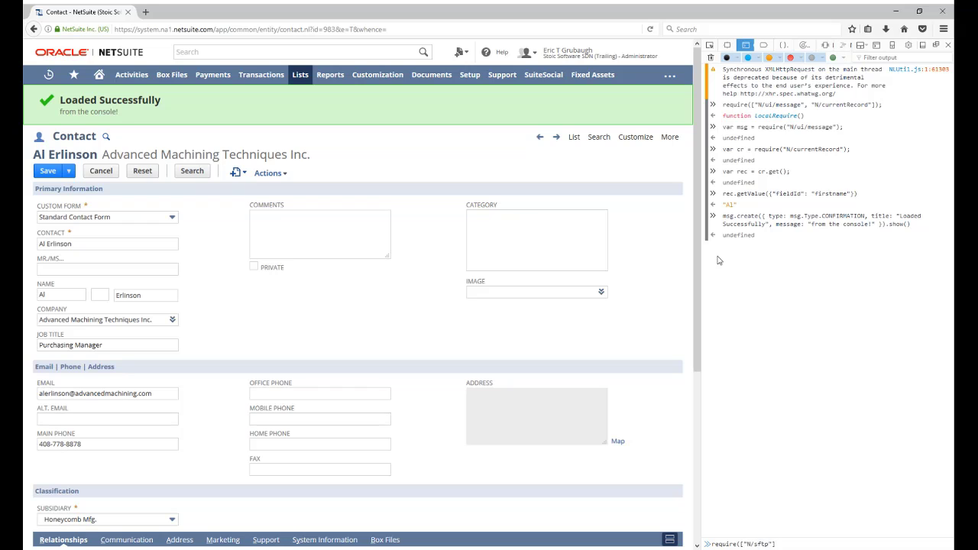
- Run require(["N/sftp"]) in the console
{"action": "key", "text": "Return"}
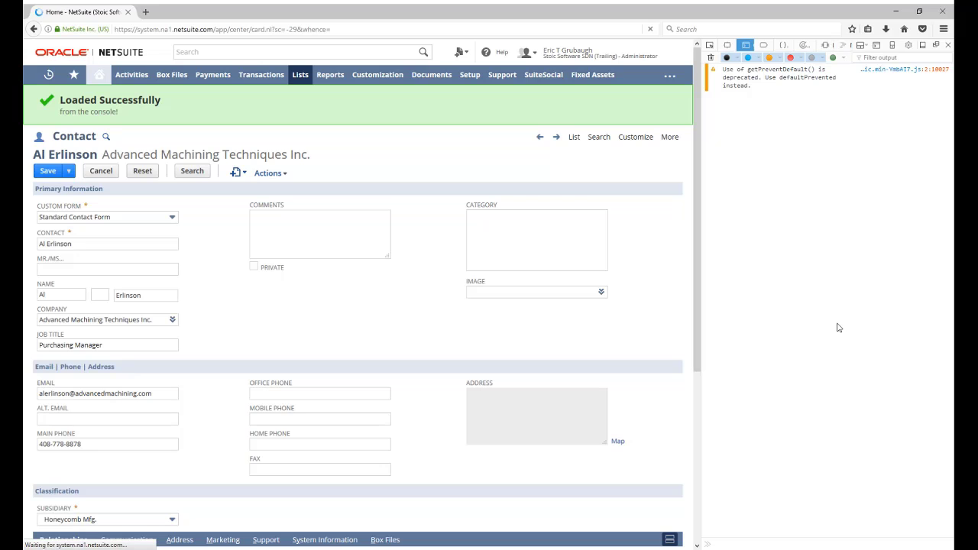
- Focus the empty console command line after returning to the Home dashboard
{"action": "left_click", "coordinate": [97, 74]}
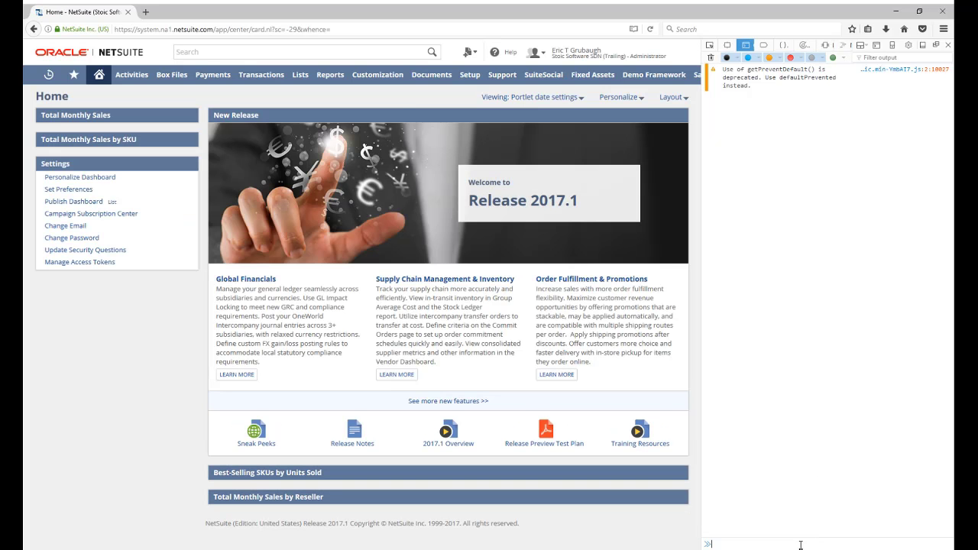